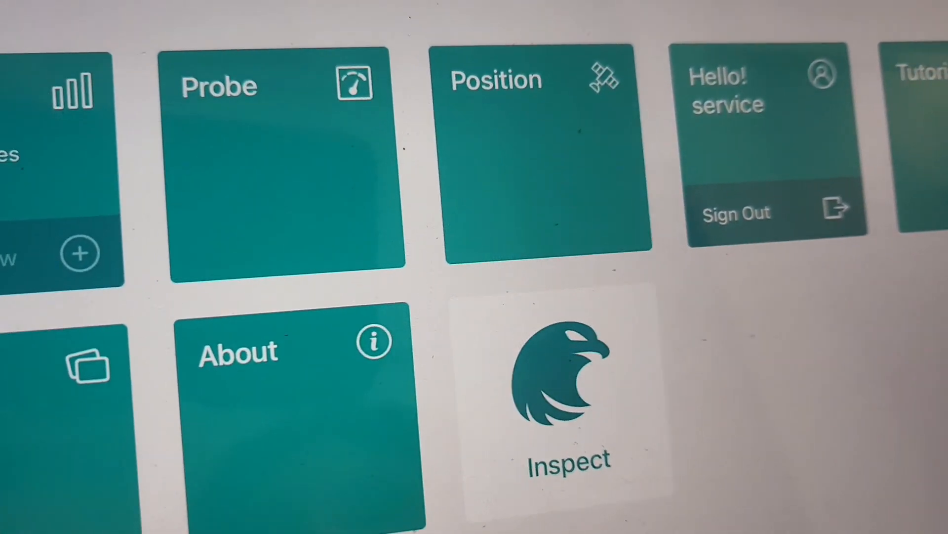
Step: Open the probe information page and begin joining GS80-001-0038's Wi-Fi network
{"action": "left_click", "coordinate": [278, 157]}
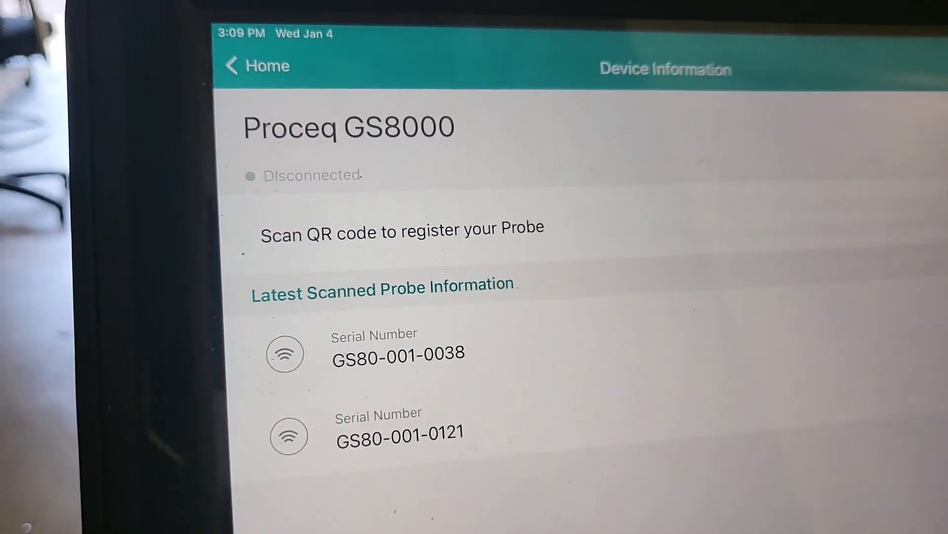
{"action": "scroll", "scroll_direction": "down", "scroll_amount": 3}
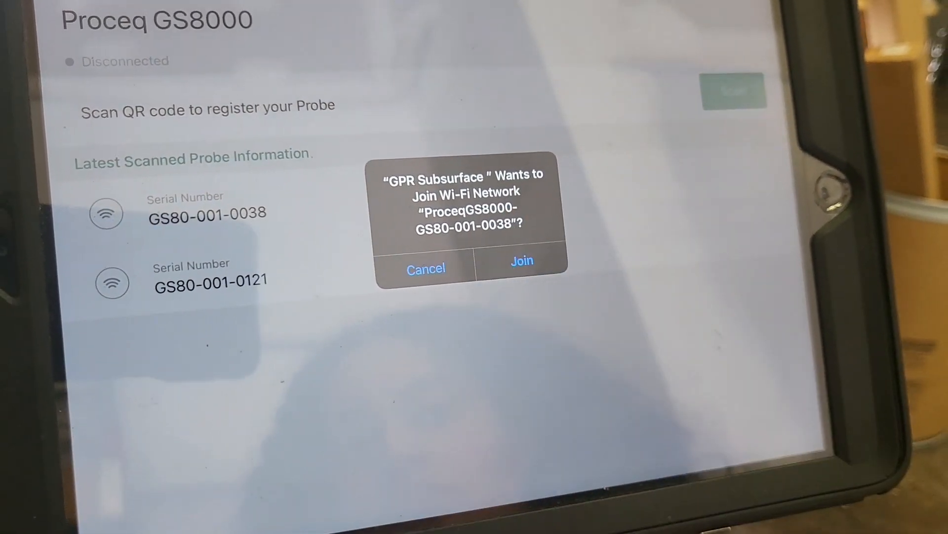
Step: Join the GS80-001-0038 Wi-Fi network and review its Pro Subscription and firmware details
{"action": "left_click", "coordinate": [521, 261]}
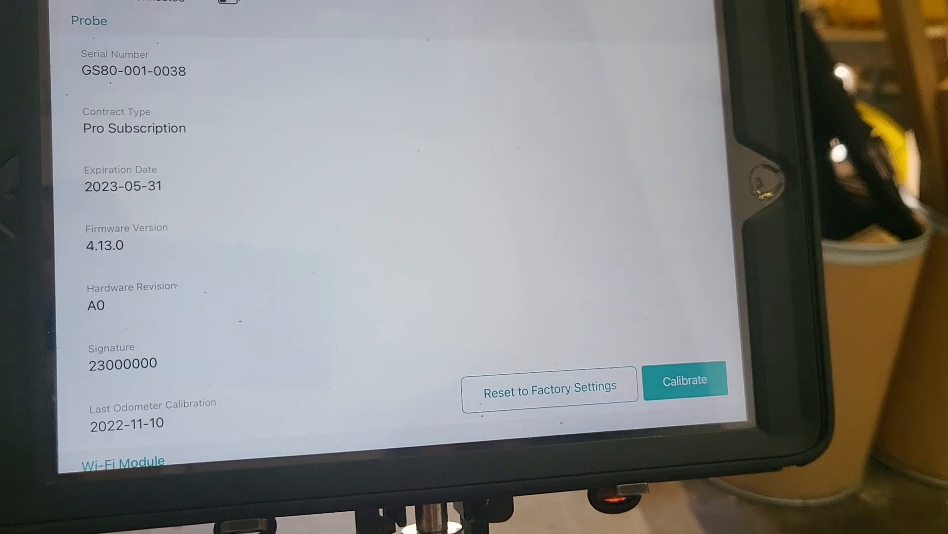
{"action": "scroll", "scroll_direction": "up", "scroll_amount": 3}
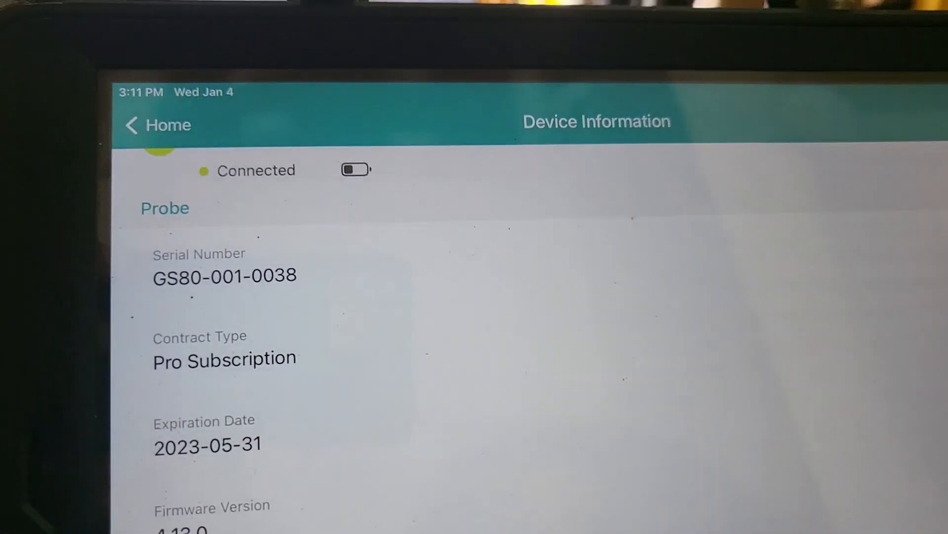
Step: Return to the home screen and scroll to the Data browser
{"action": "left_click", "coordinate": [158, 125]}
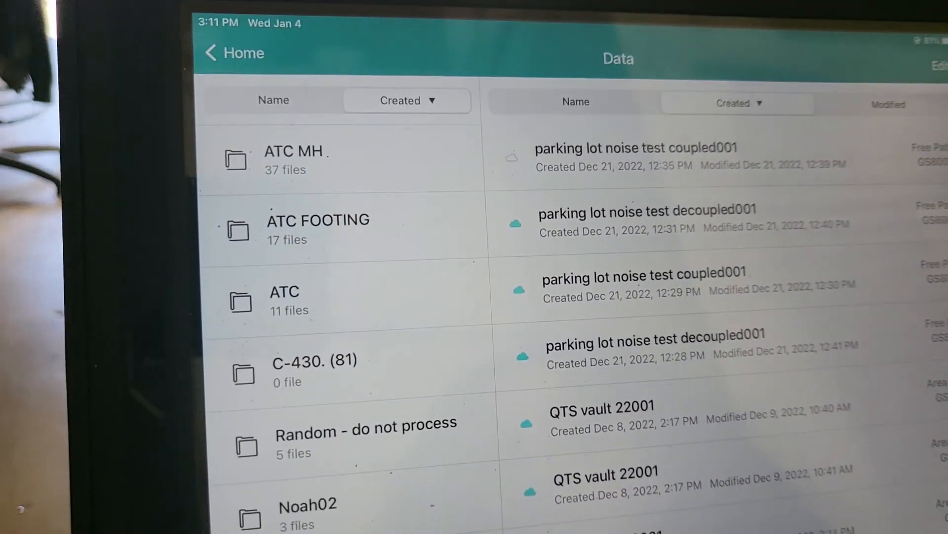
{"action": "scroll", "scroll_direction": "down", "scroll_amount": 3}
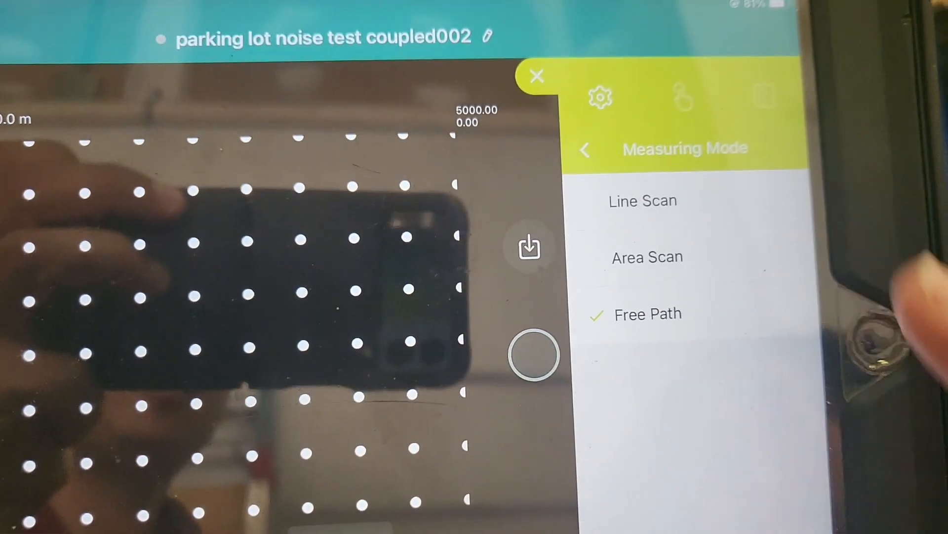
Step: Switch the measuring mode from Free Path to Line Scan and return to Settings
{"action": "left_click", "coordinate": [642, 200]}
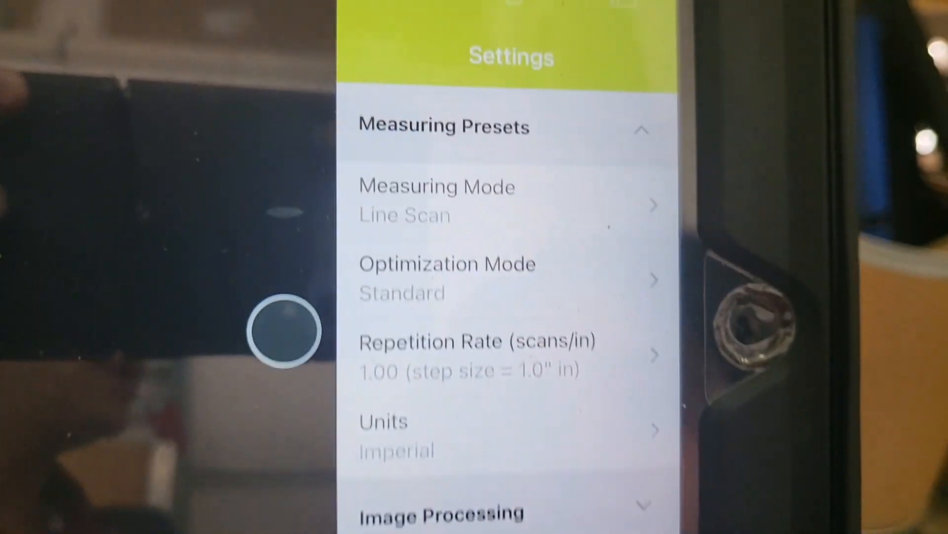
{"action": "left_click", "coordinate": [448, 267]}
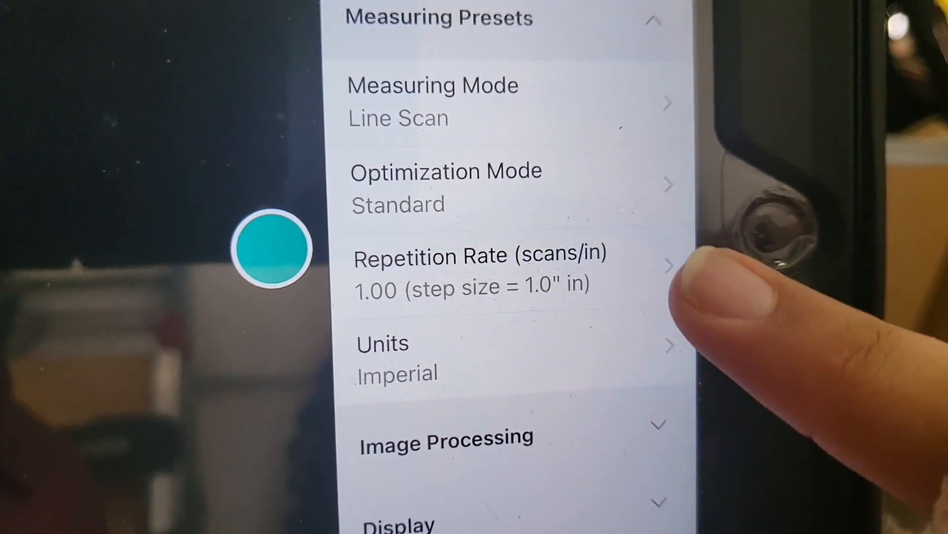
{"action": "left_click", "coordinate": [484, 269]}
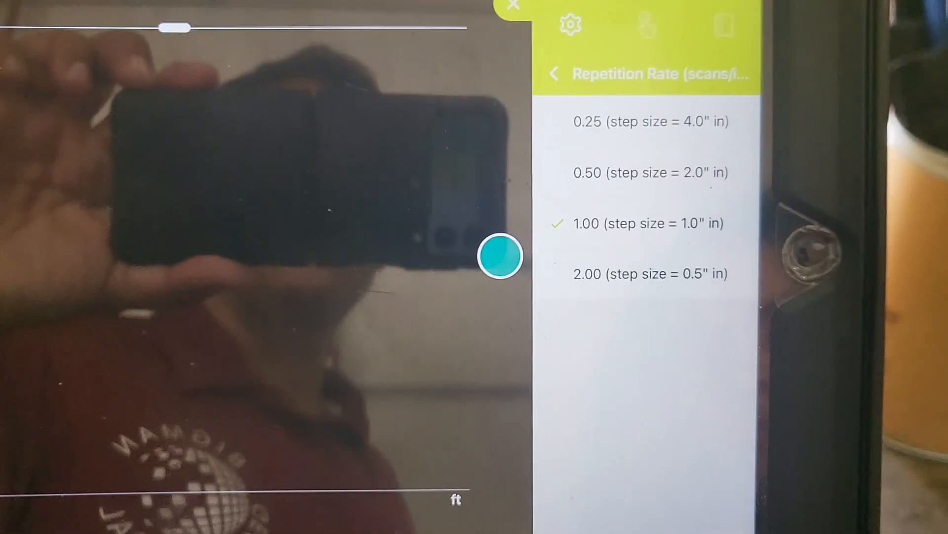
{"action": "left_click", "coordinate": [555, 74]}
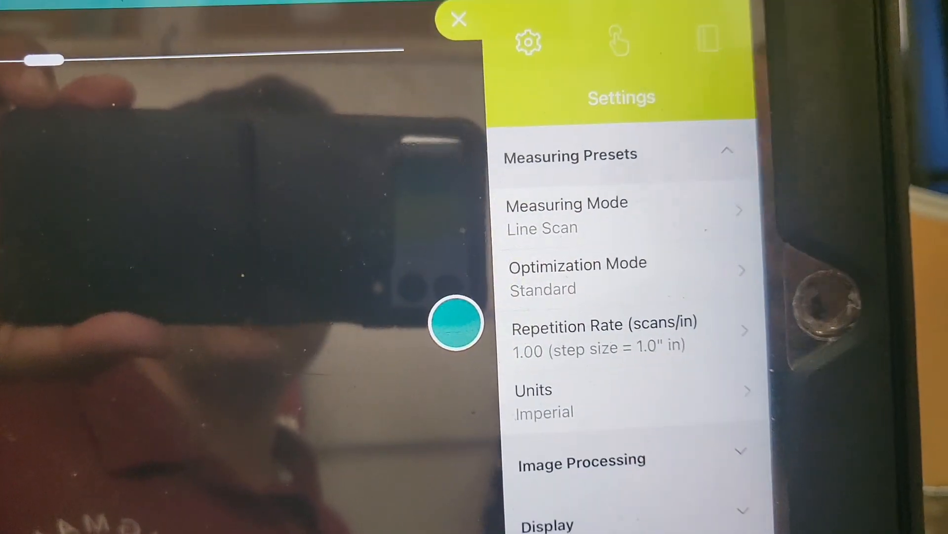